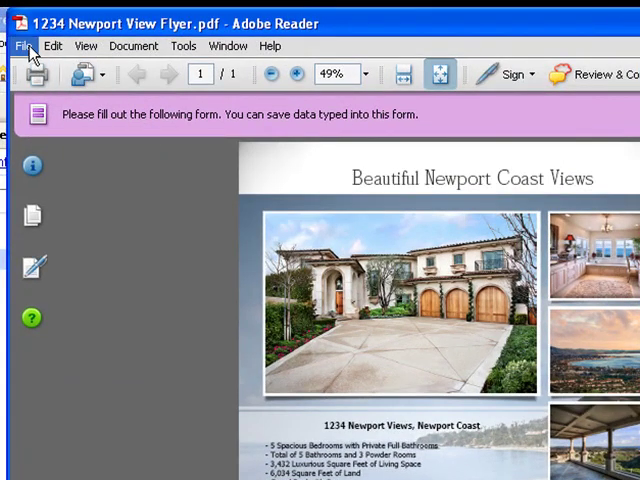
left_click(24, 46)
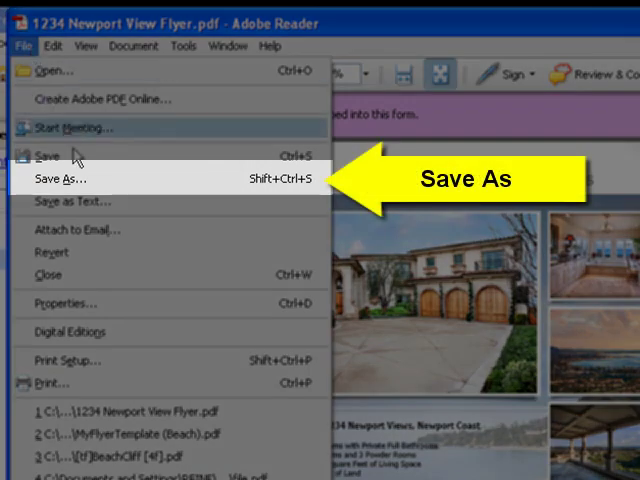
left_click(60, 178)
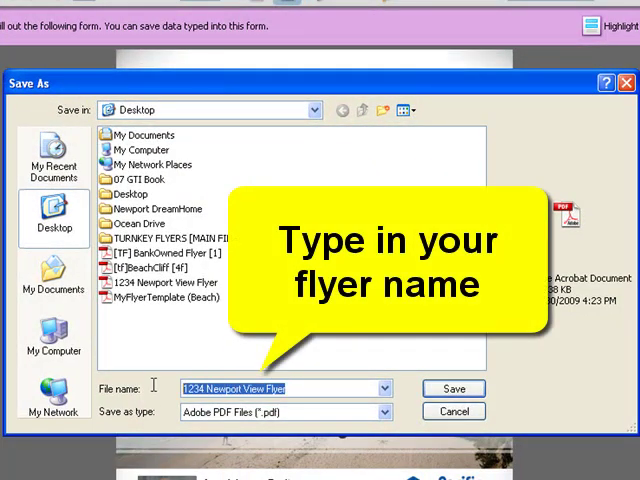
type("543 Grand Ave")
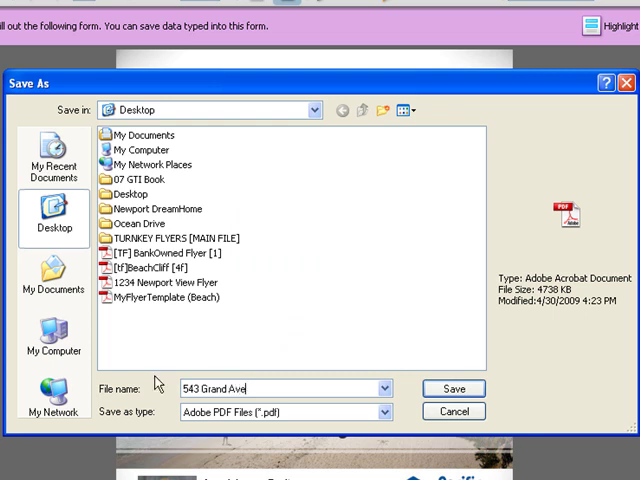
type("Irvine")
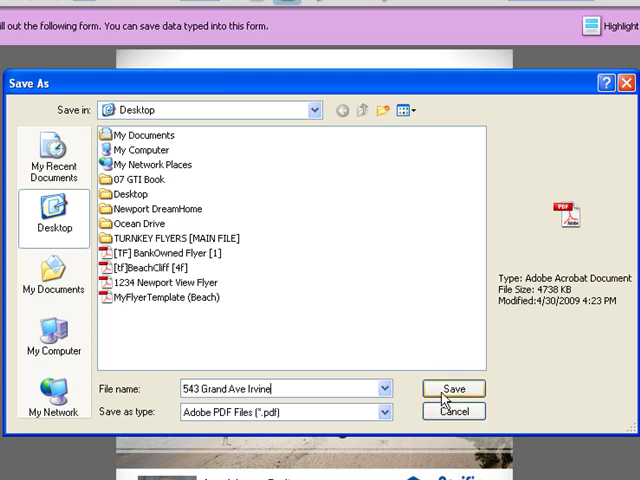
left_click(452, 388)
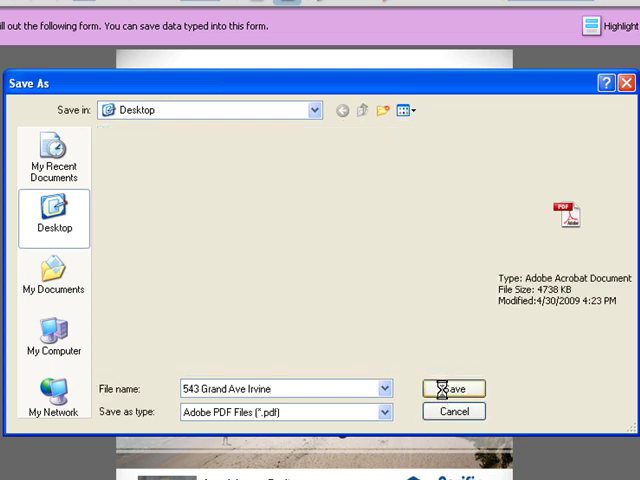
left_click(452, 388)
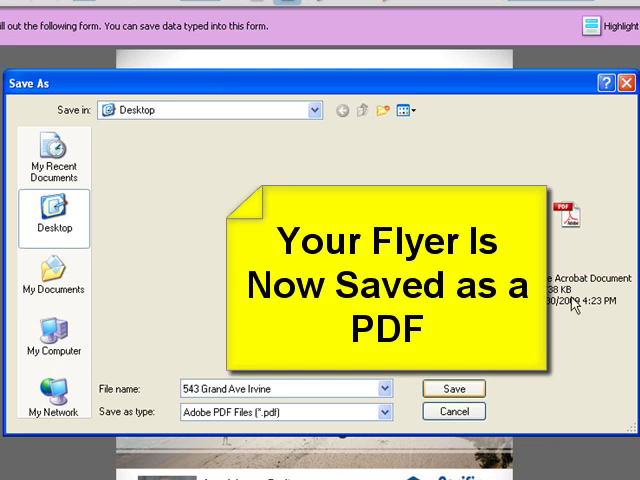
left_click(452, 388)
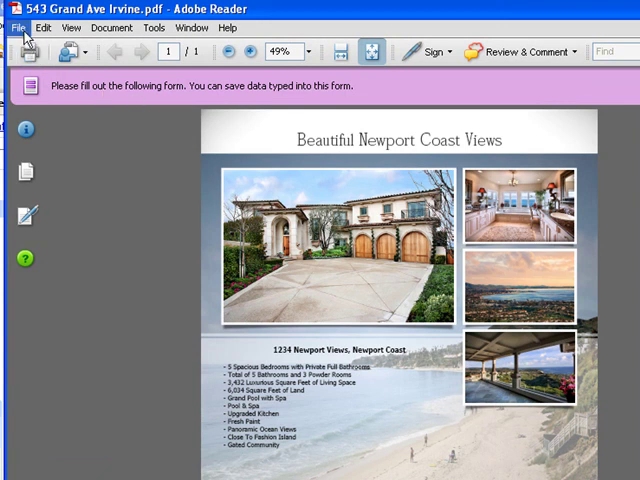
Start an Outlook email with the flyer attached, addressed to the client Rey.
left_click(16, 28)
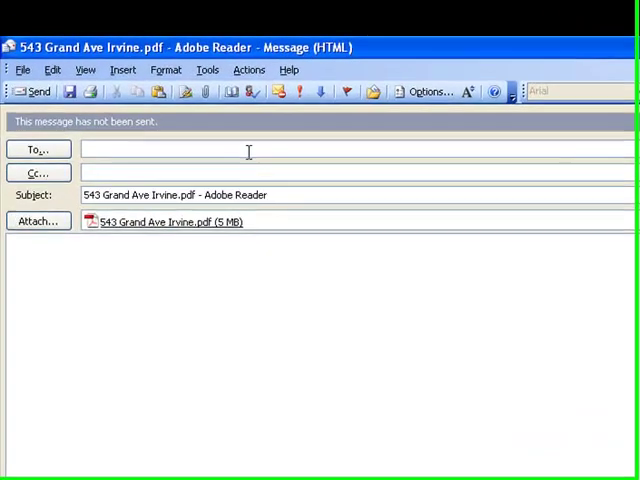
type("rey")
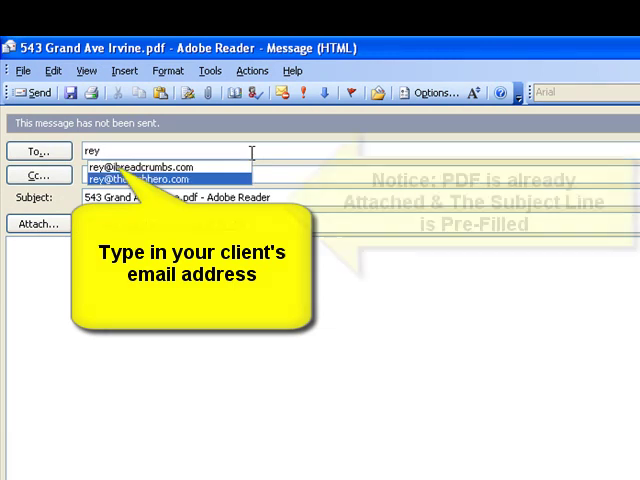
left_click(150, 178)
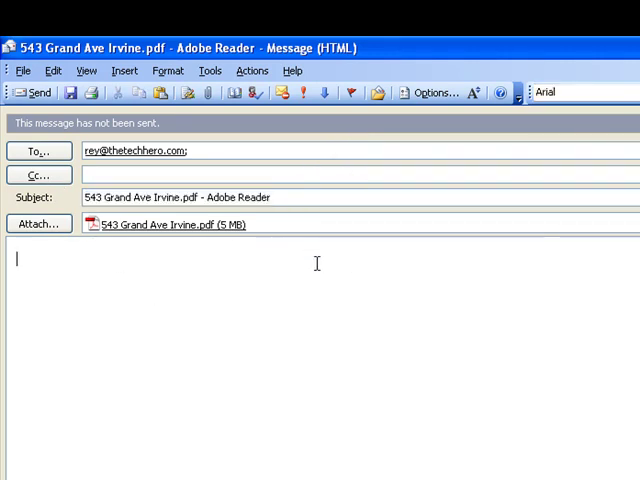
Write 'Here is a copy of the new flyer for your home! I hope you like it.' signed Reuben, and send it.
type("Hi re")
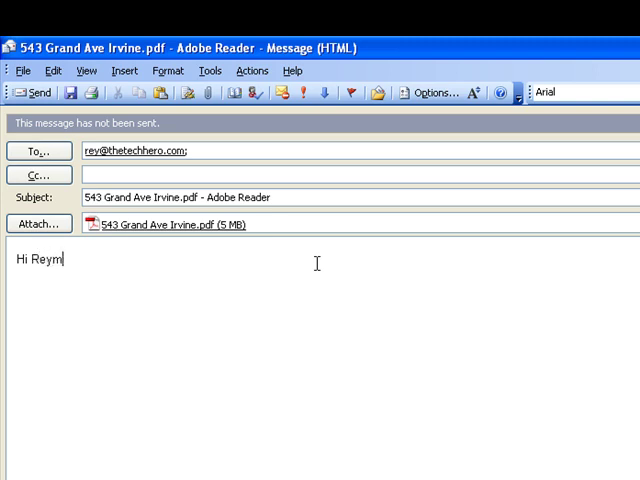
type(", Here is a copy of the new flyer for your home! I hope you like it.")
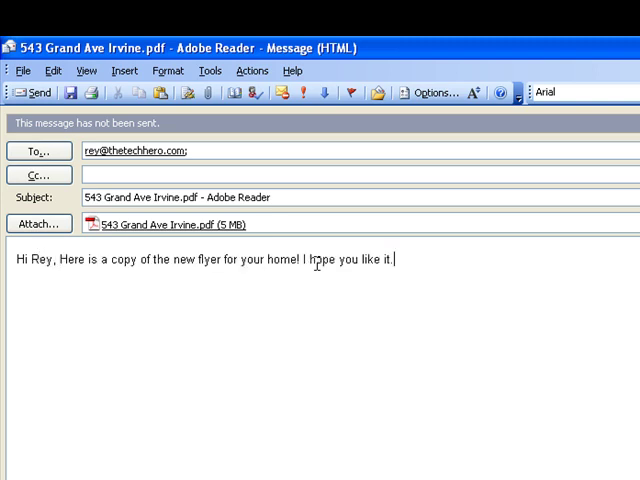
type("Reuben")
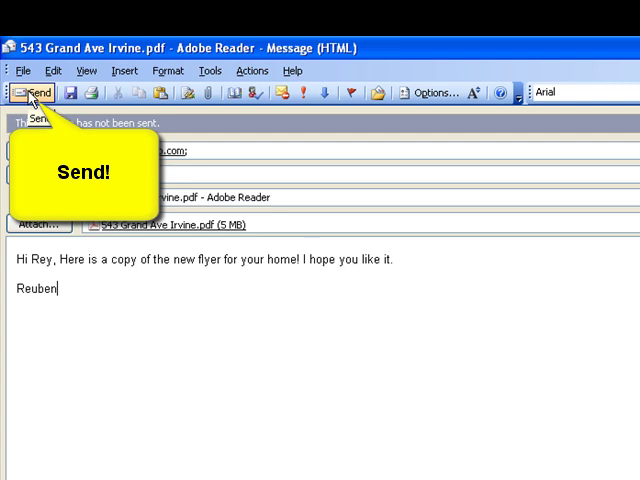
left_click(36, 92)
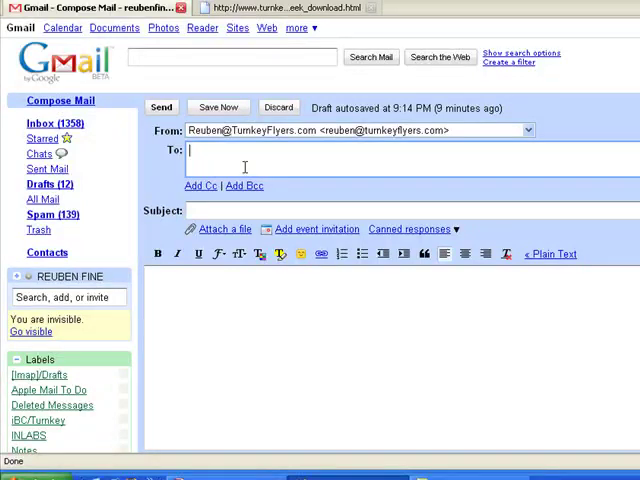
Address the Gmail draft to the client Rey from the suggestions.
type("rey")
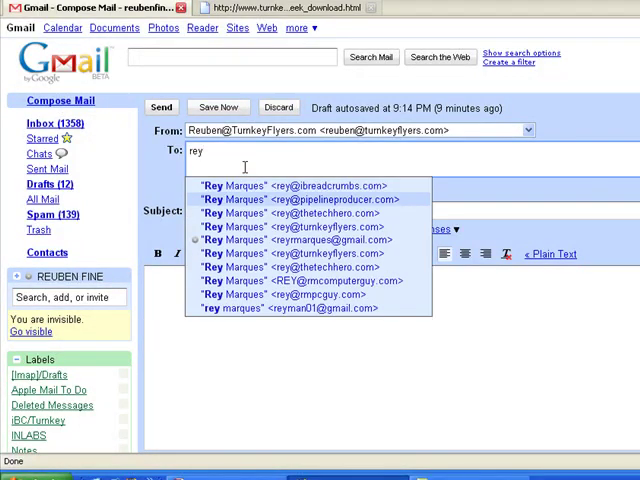
left_click(290, 226)
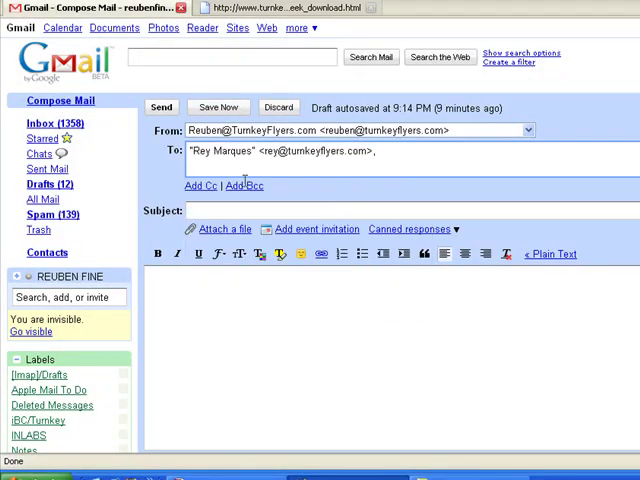
type("5")
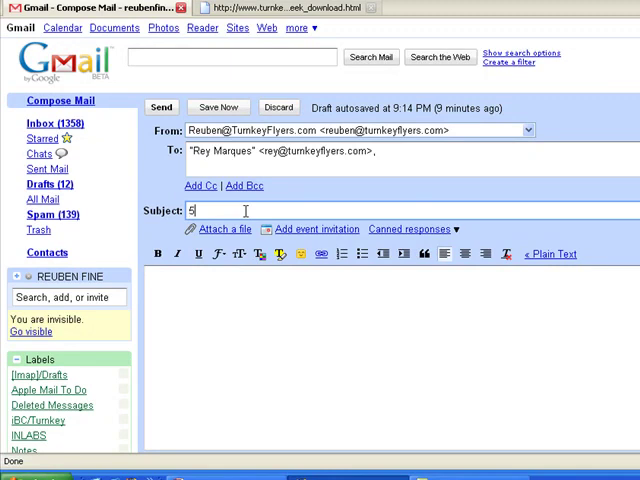
type("43 Grand Ave")
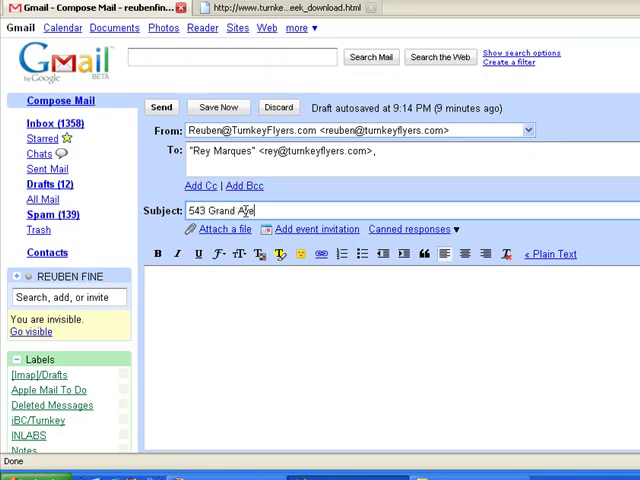
type(",")
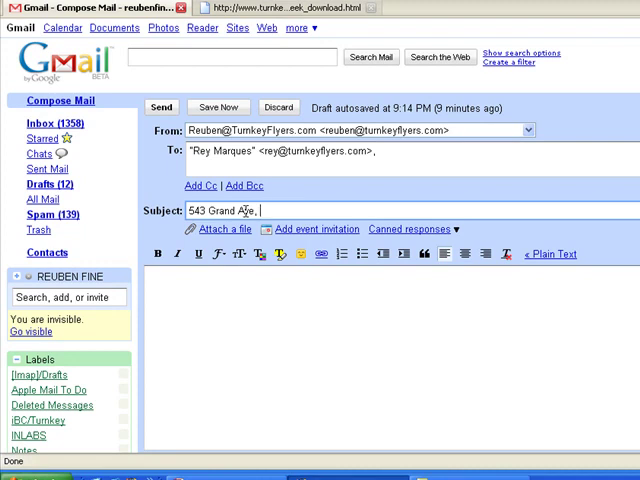
type("Irvine")
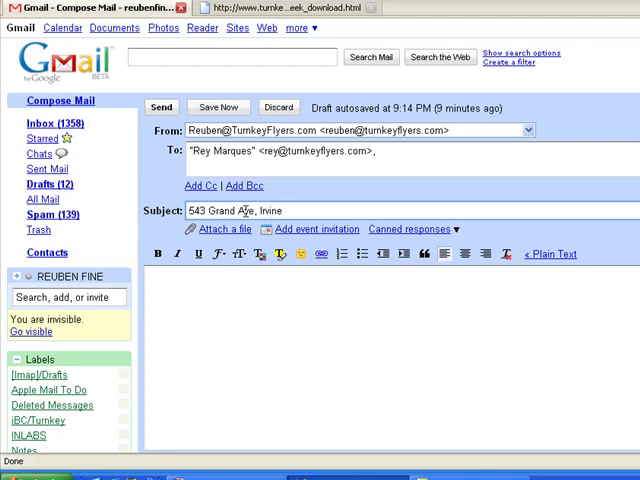
type("- PDF Flyer")
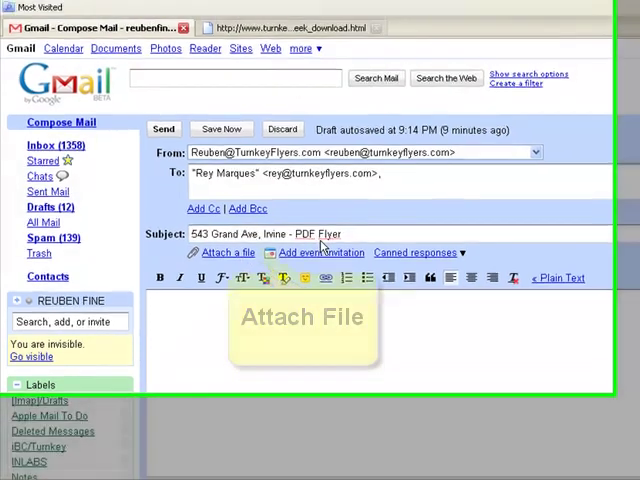
left_click(228, 252)
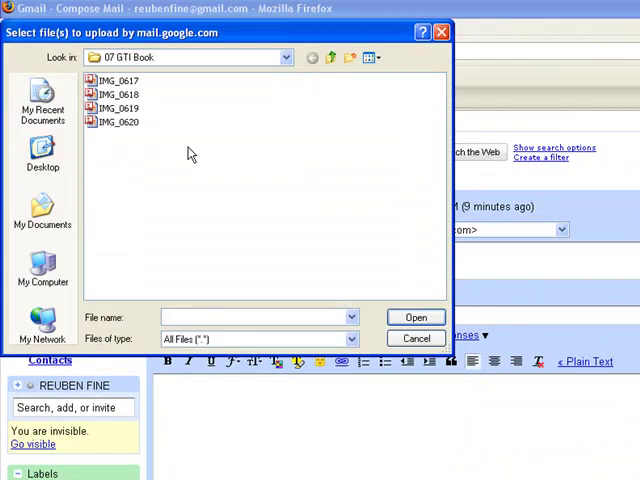
left_click(42, 156)
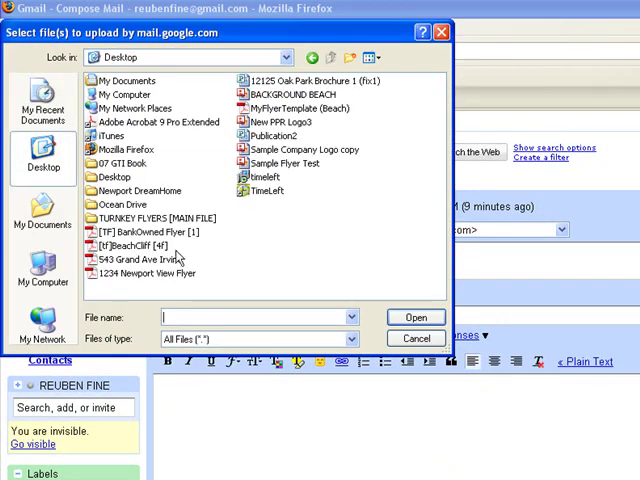
left_click(146, 258)
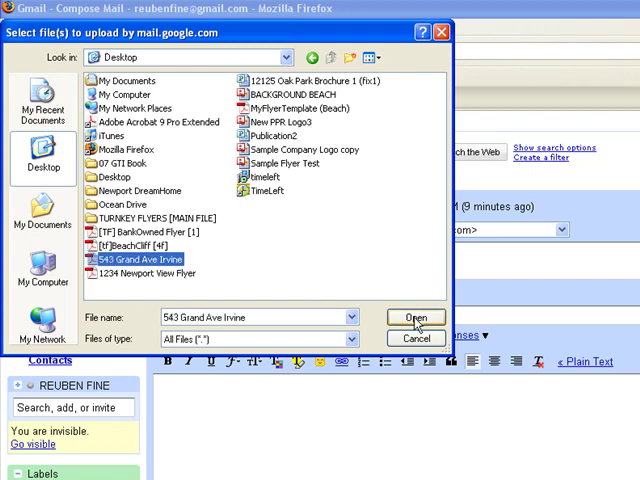
left_click(416, 316)
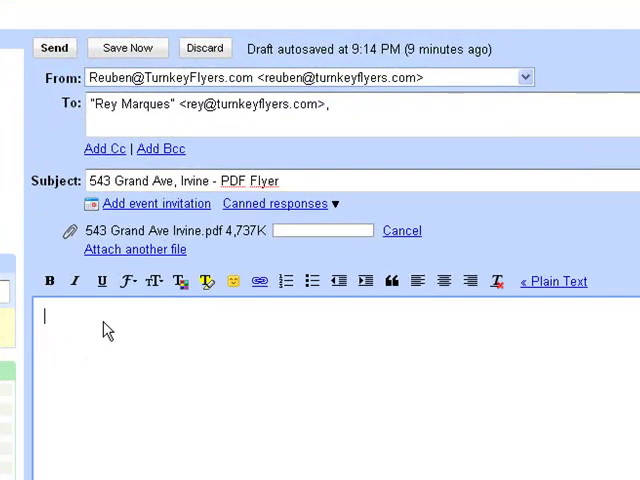
Begin the message body with 'Hi Ray' and a note about the flyer.
type("Hi Ray")
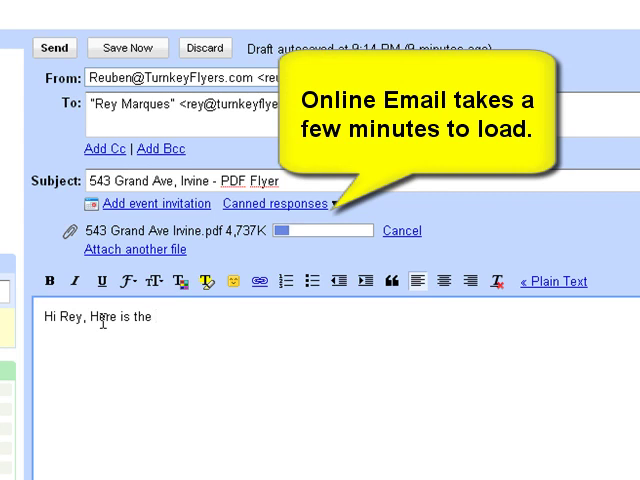
type("flyer to")
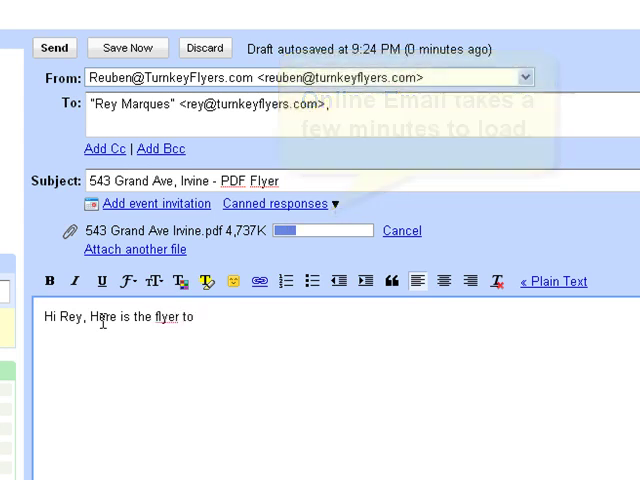
type("....")
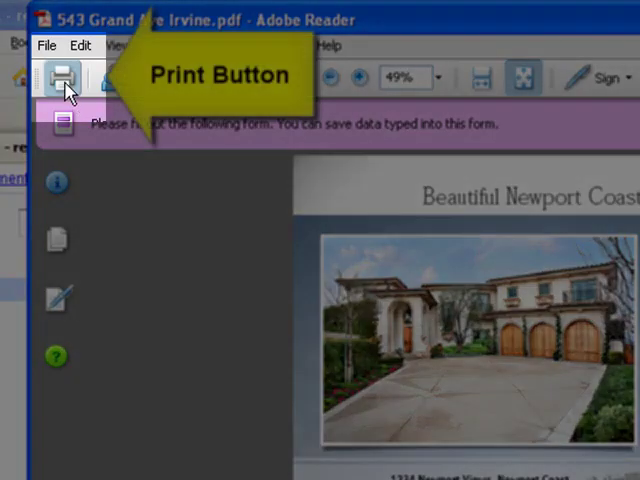
mouse_move(64, 78)
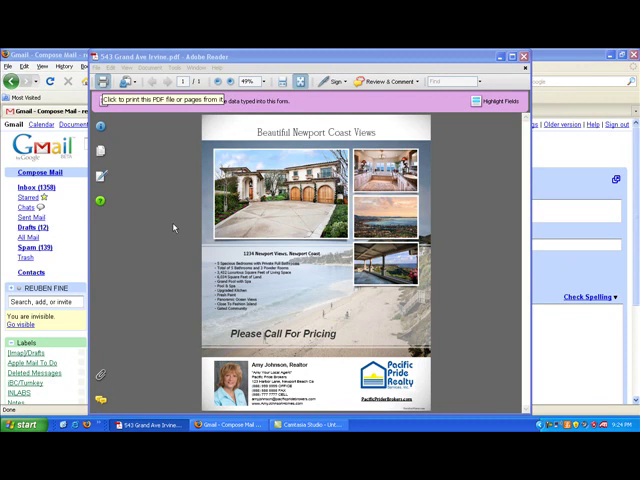
left_click(100, 82)
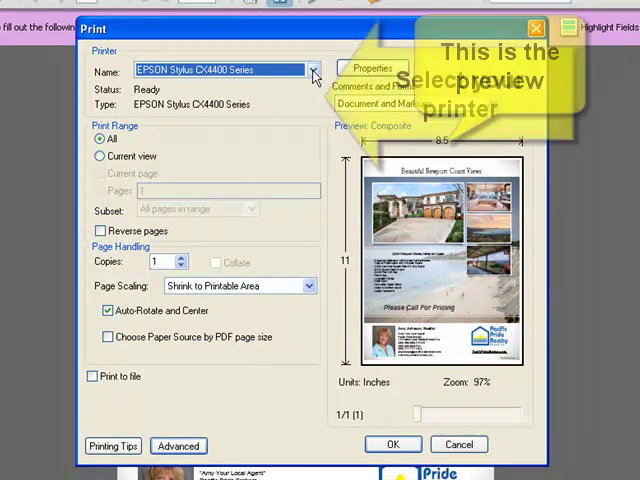
Choose the EPSON Stylus DX4400 Series printer and confirm Shrink to Printable Area scaling.
left_click(316, 68)
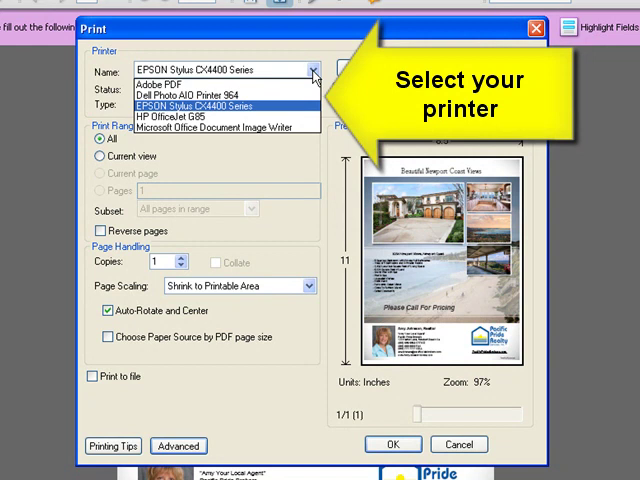
left_click(204, 100)
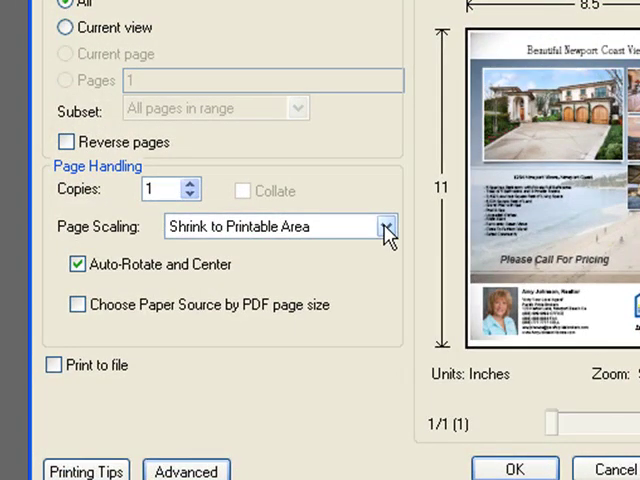
left_click(386, 224)
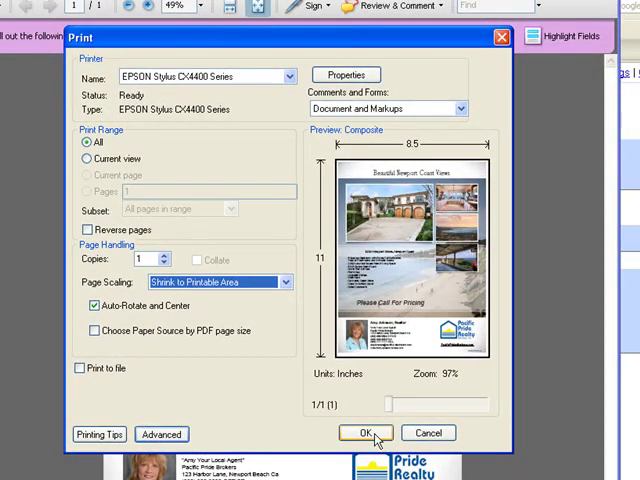
mouse_move(364, 432)
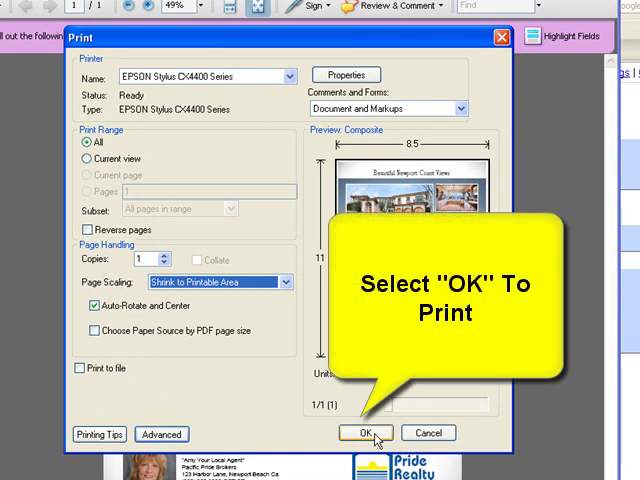